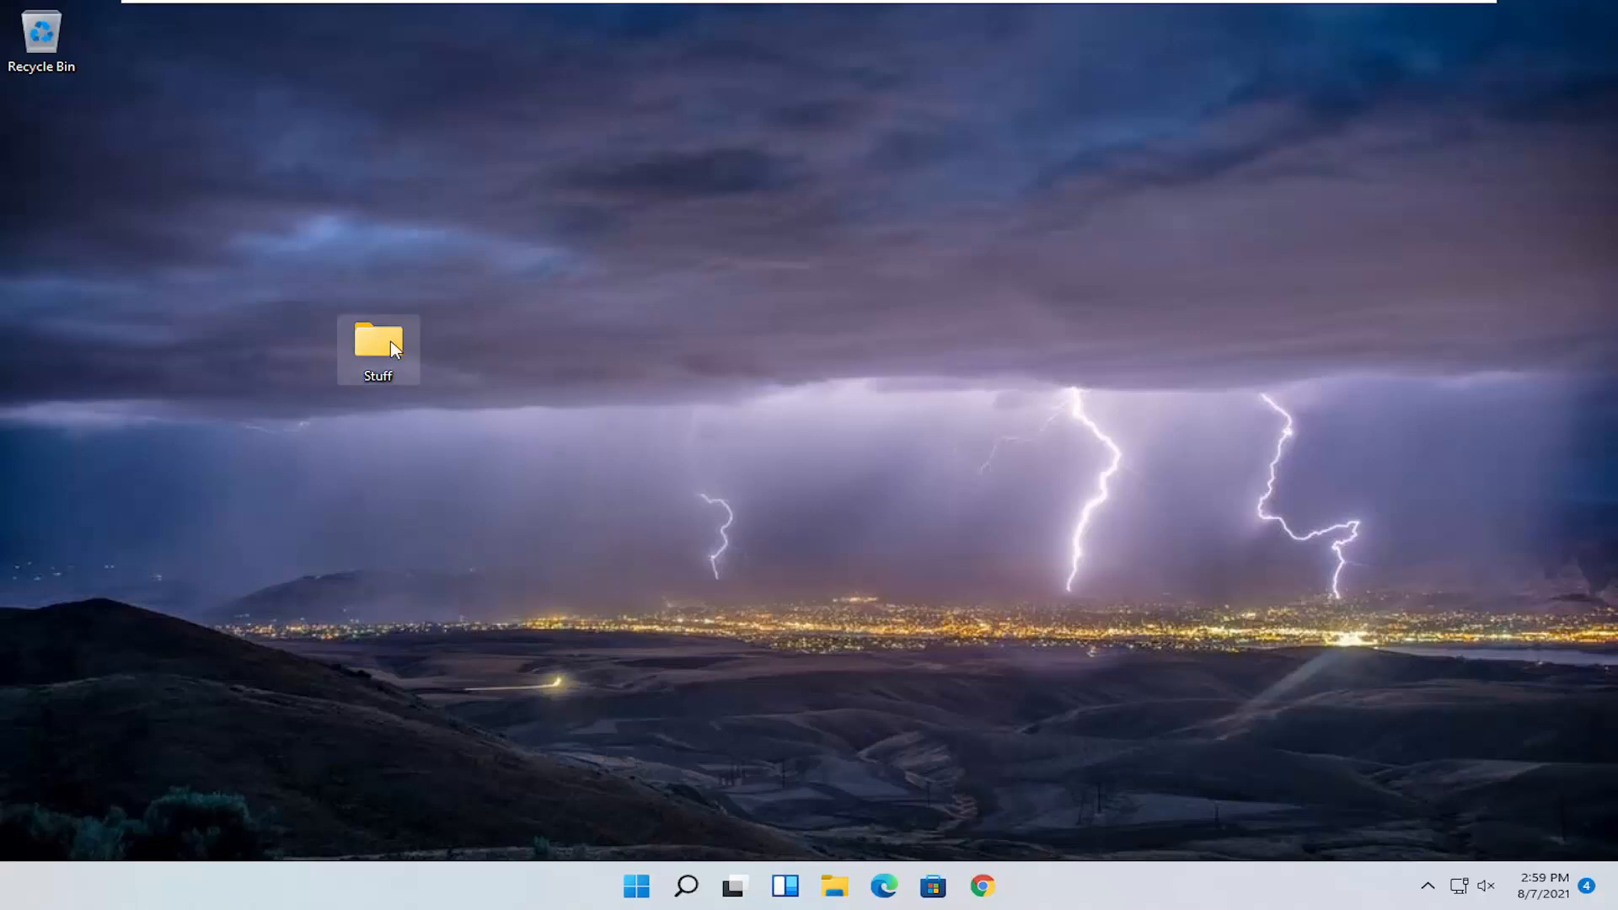
mouse_move(206, 444)
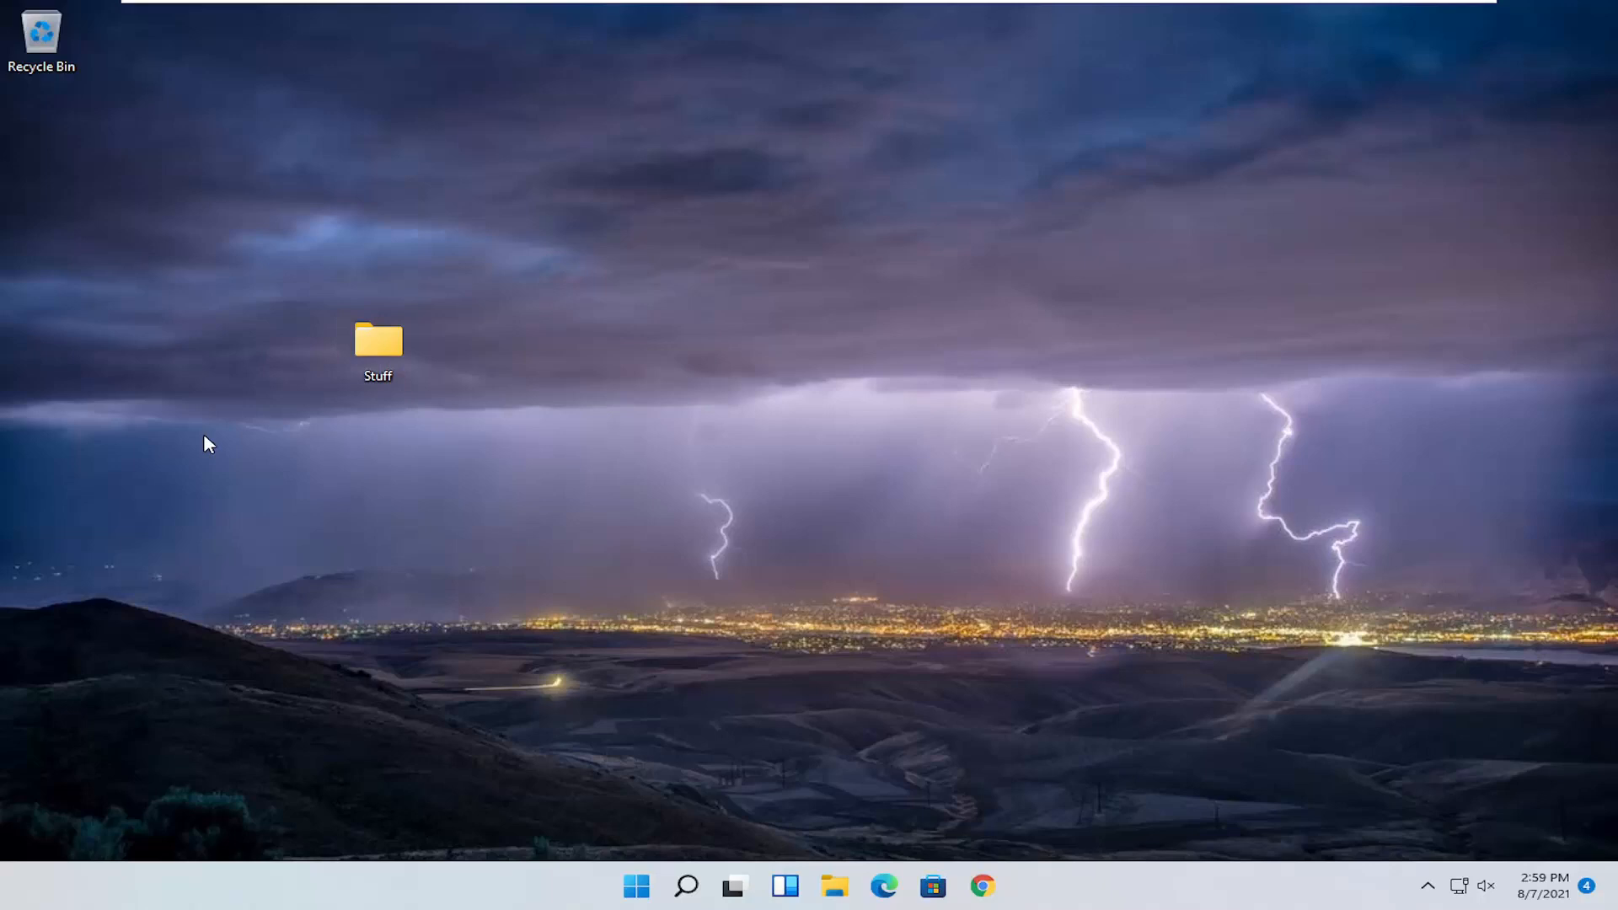
mouse_move(256, 445)
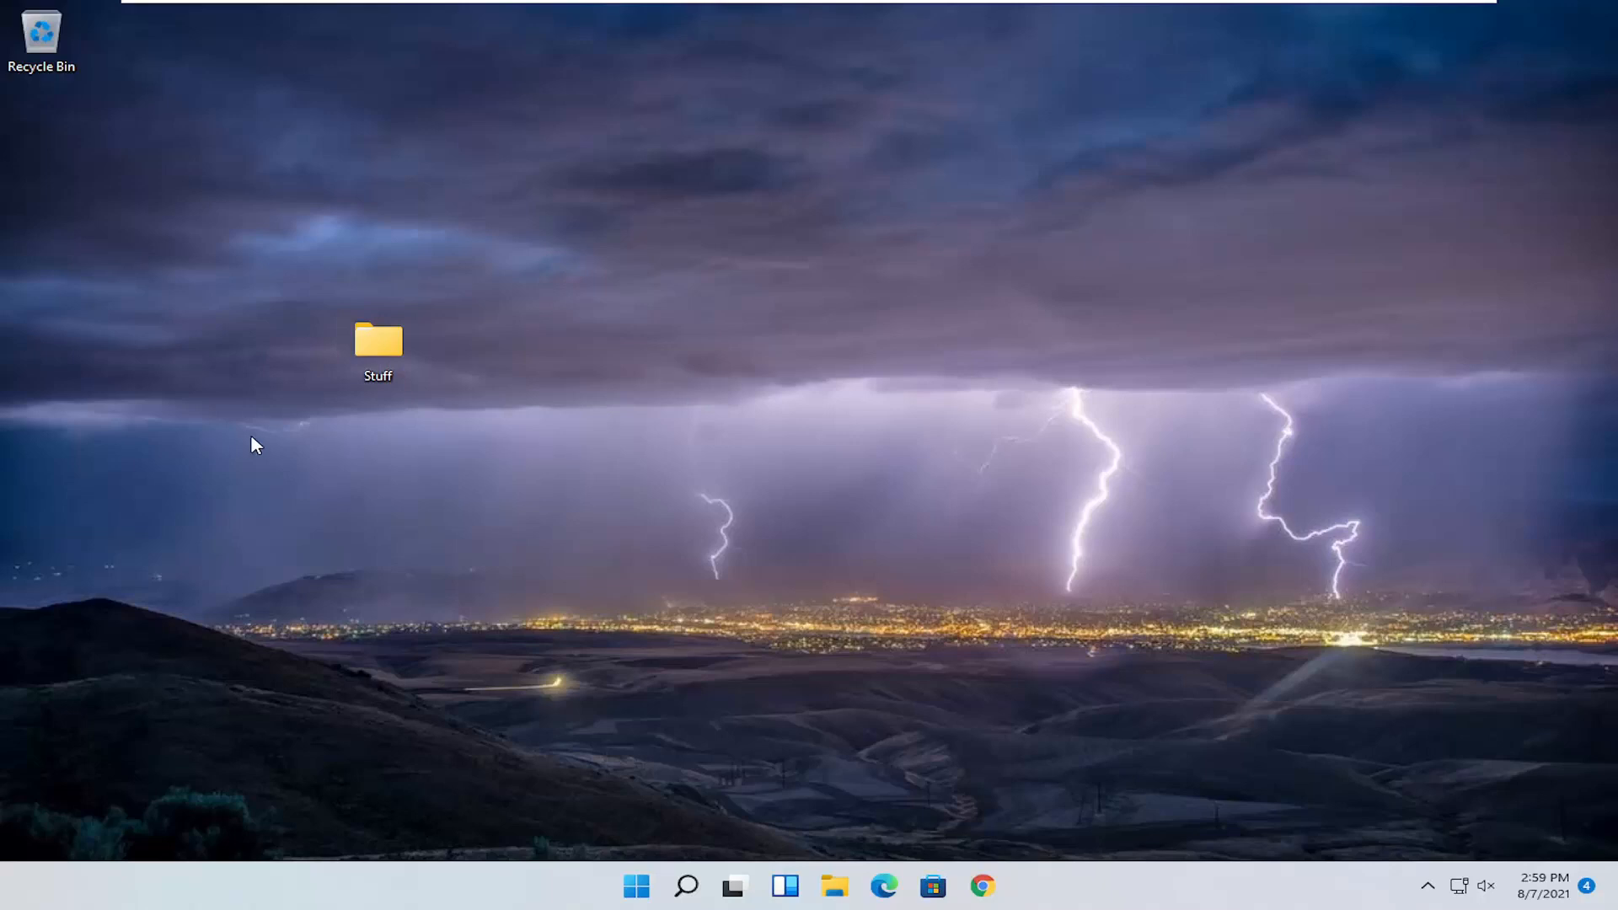
Bring up the shortcut menu for the Stuff folder on the desktop.
right_click(377, 340)
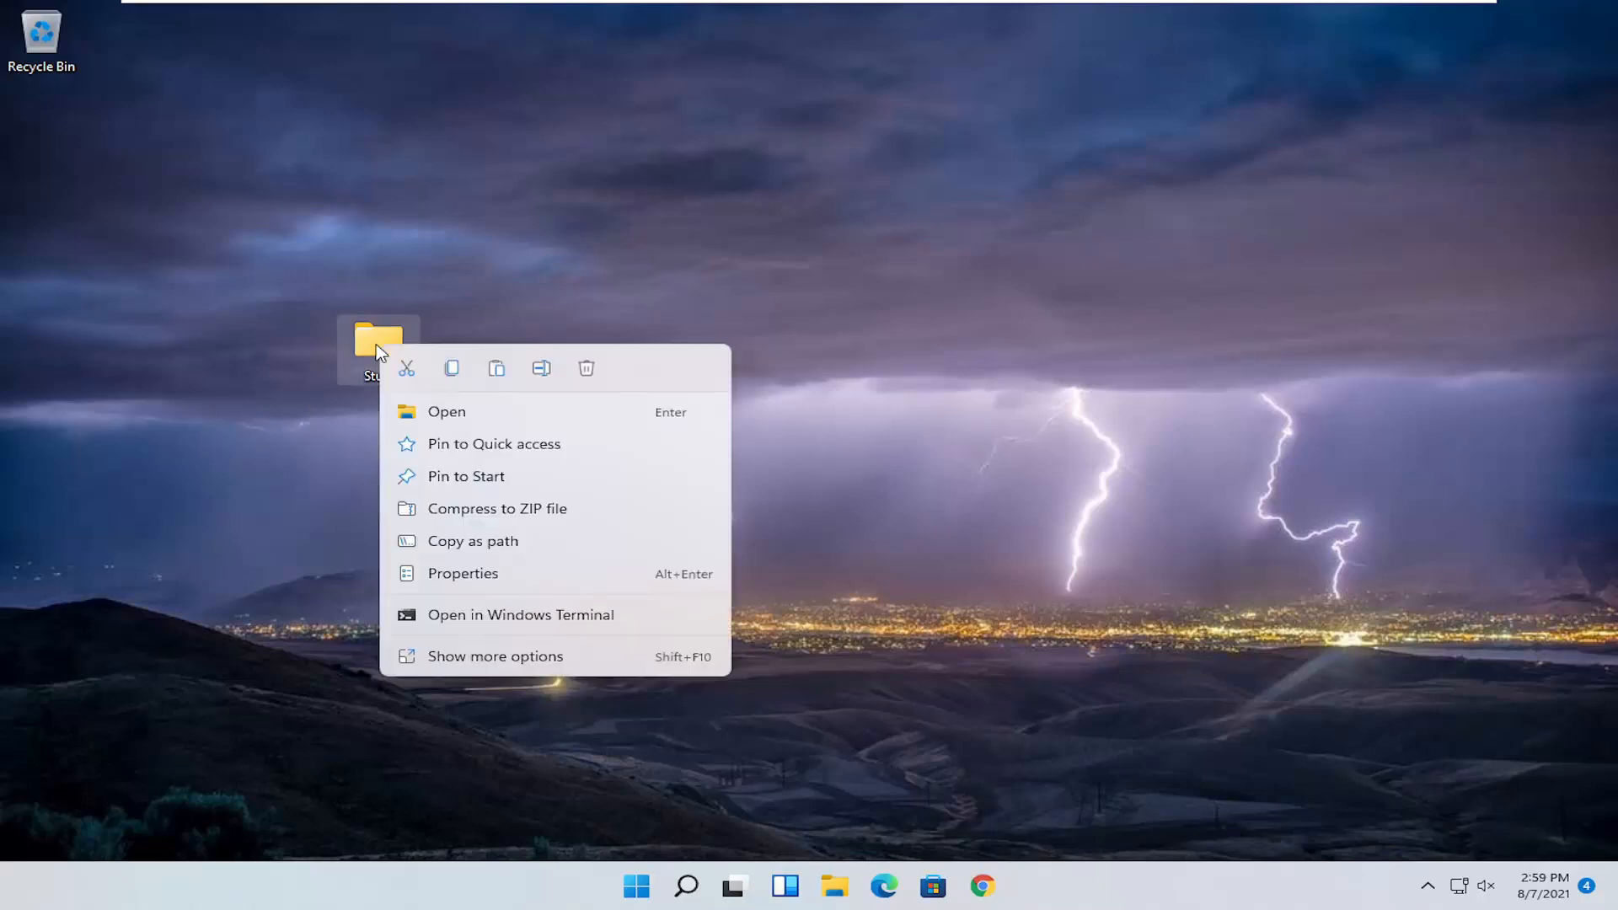
mouse_move(526, 531)
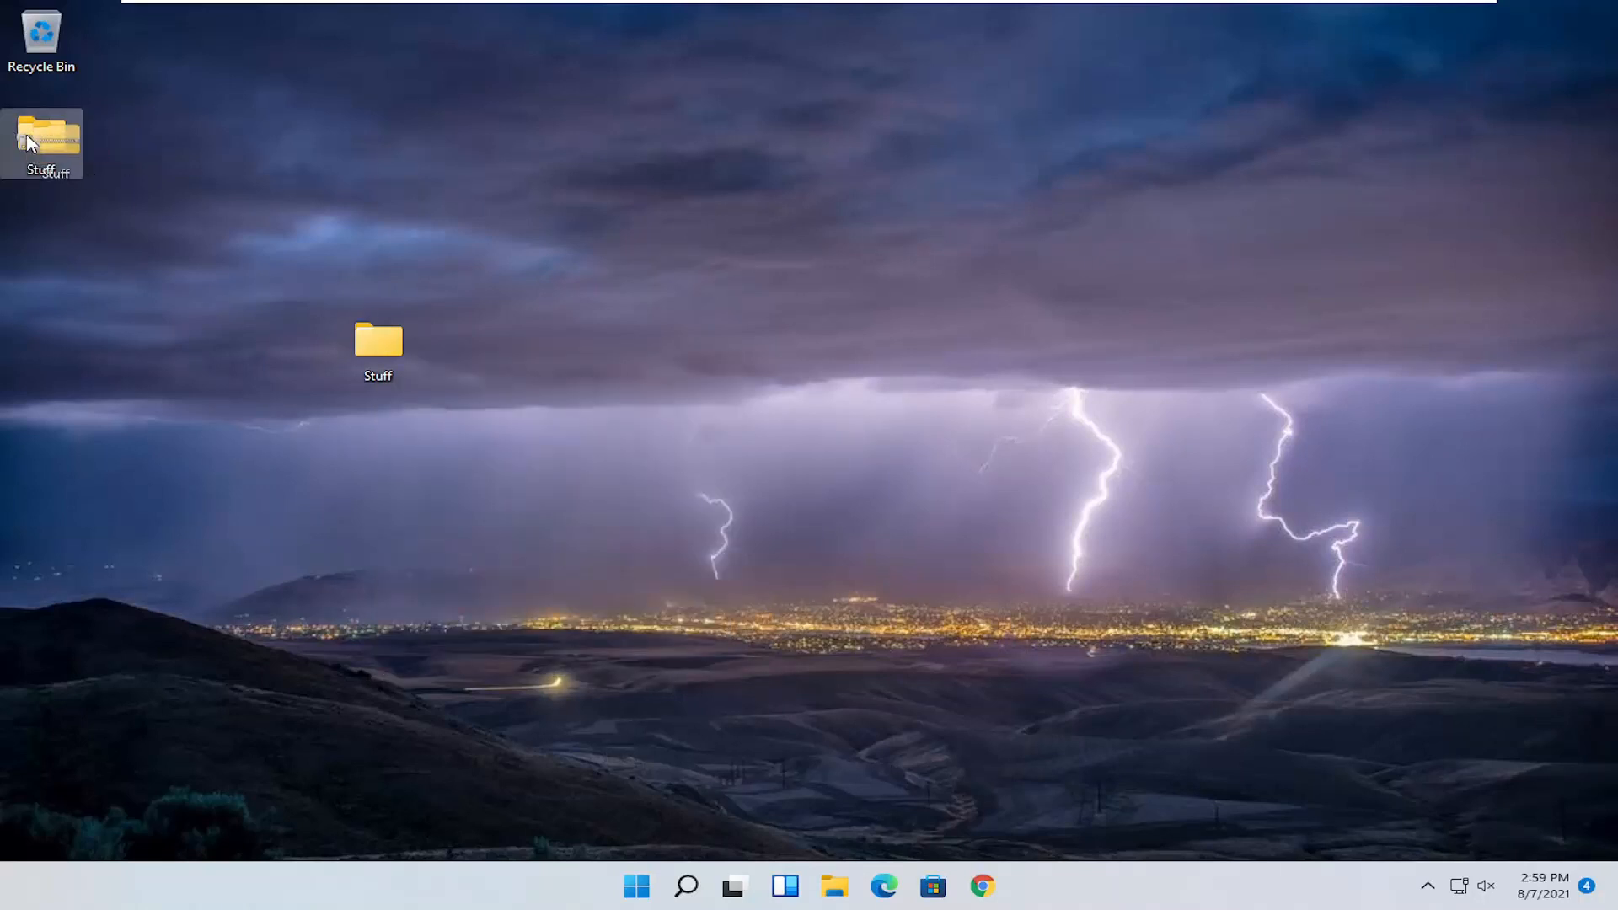
mouse_move(44, 140)
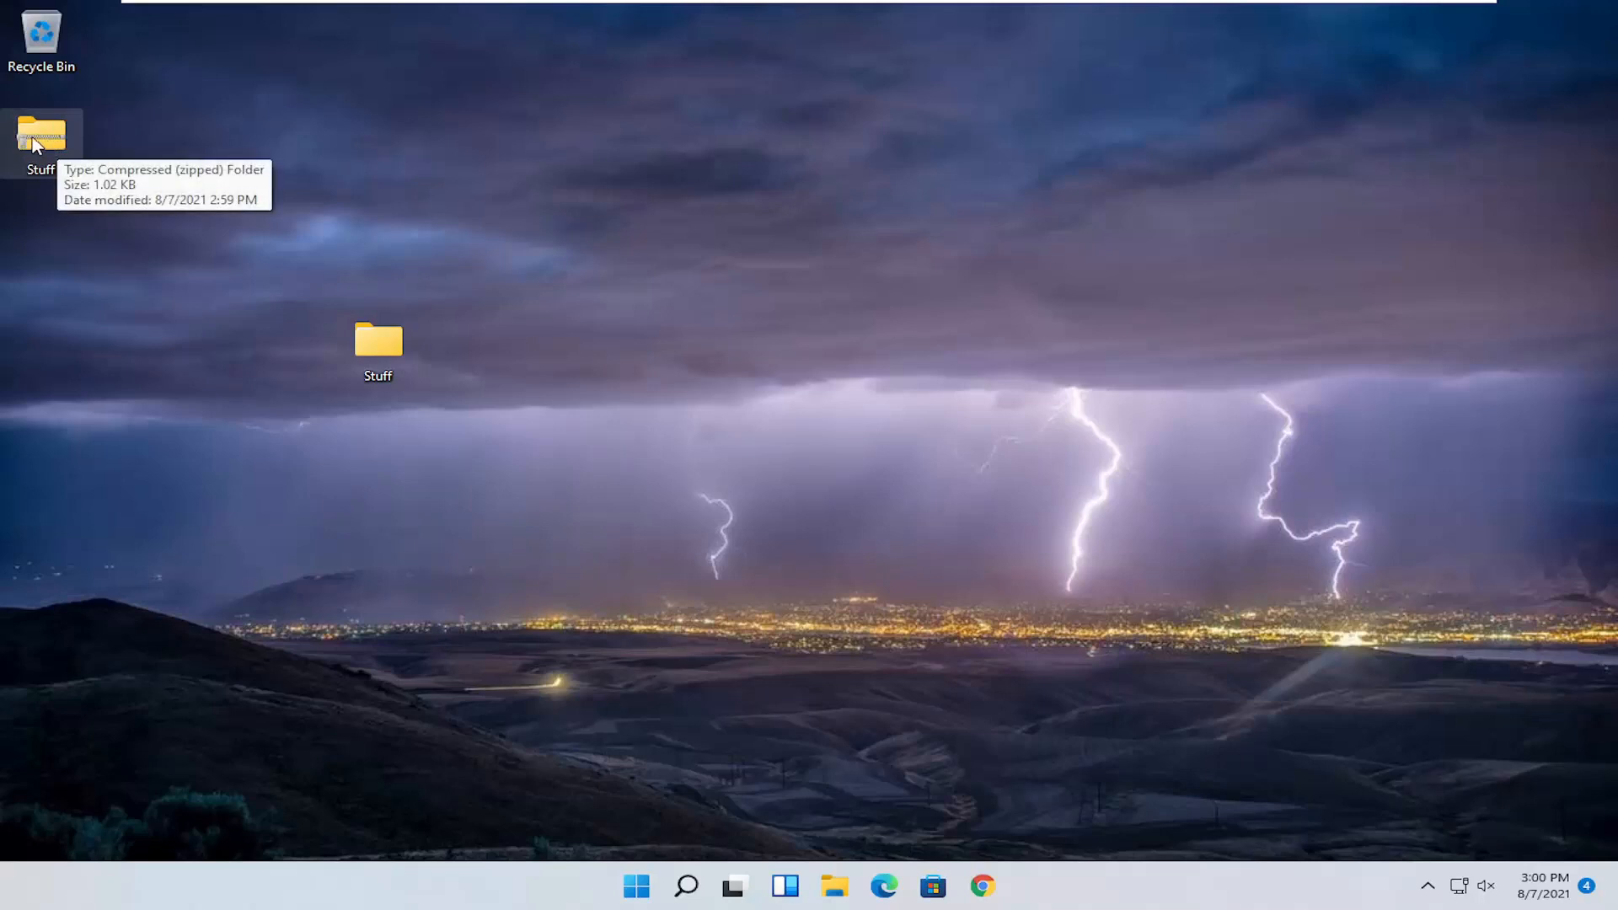
mouse_move(30, 140)
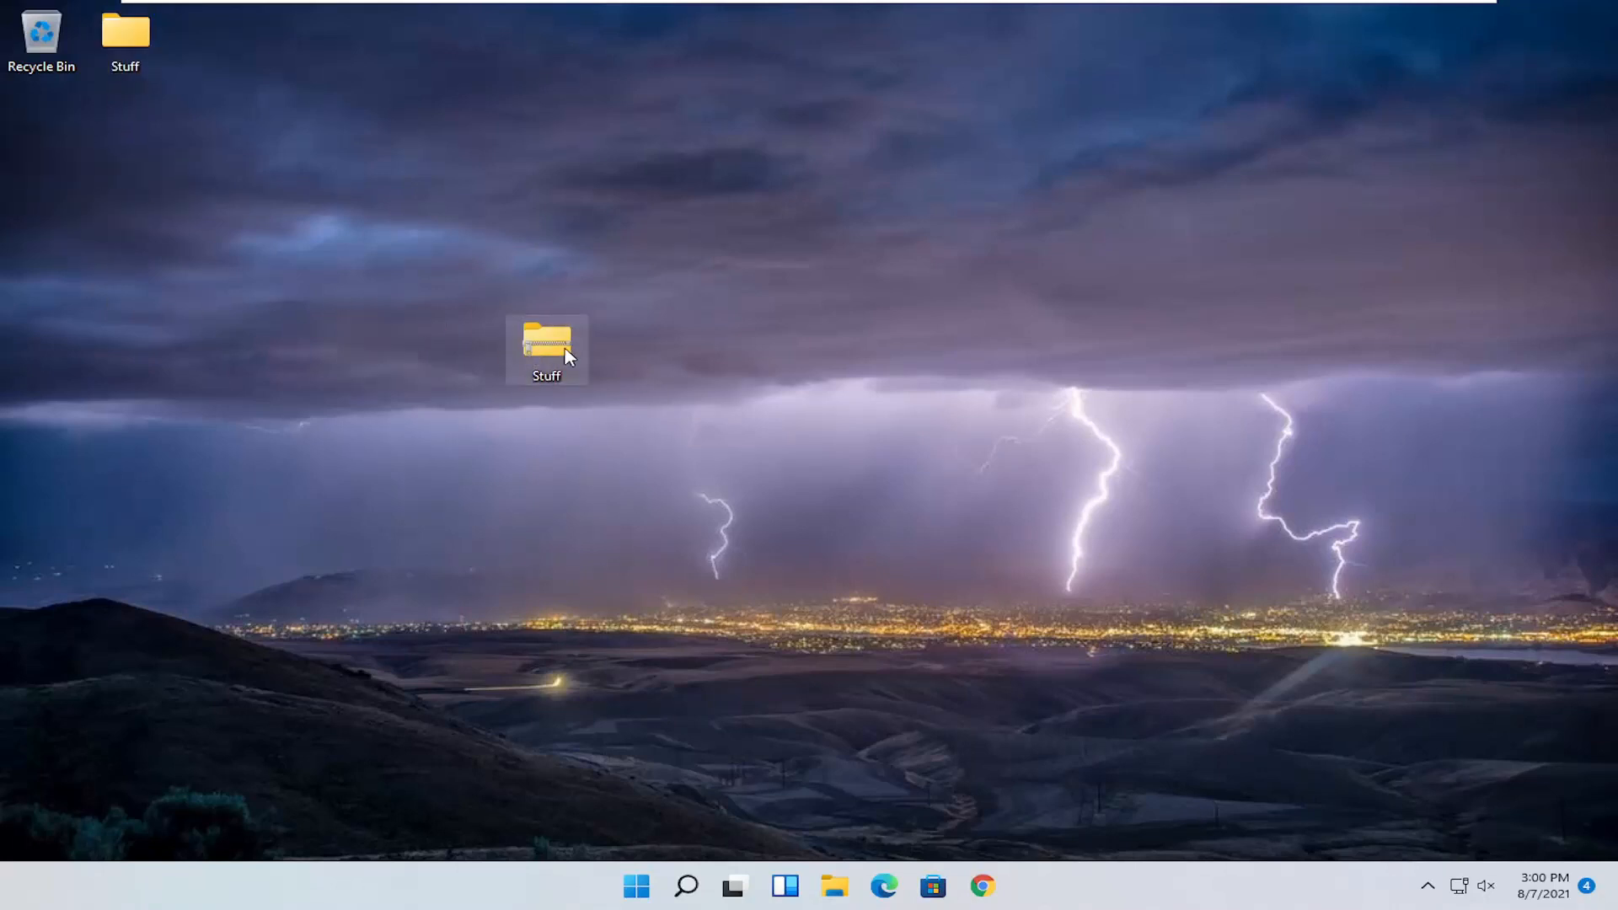
Open Stuff.zip and select the Stuff folder inside it for extraction.
double_click(546, 347)
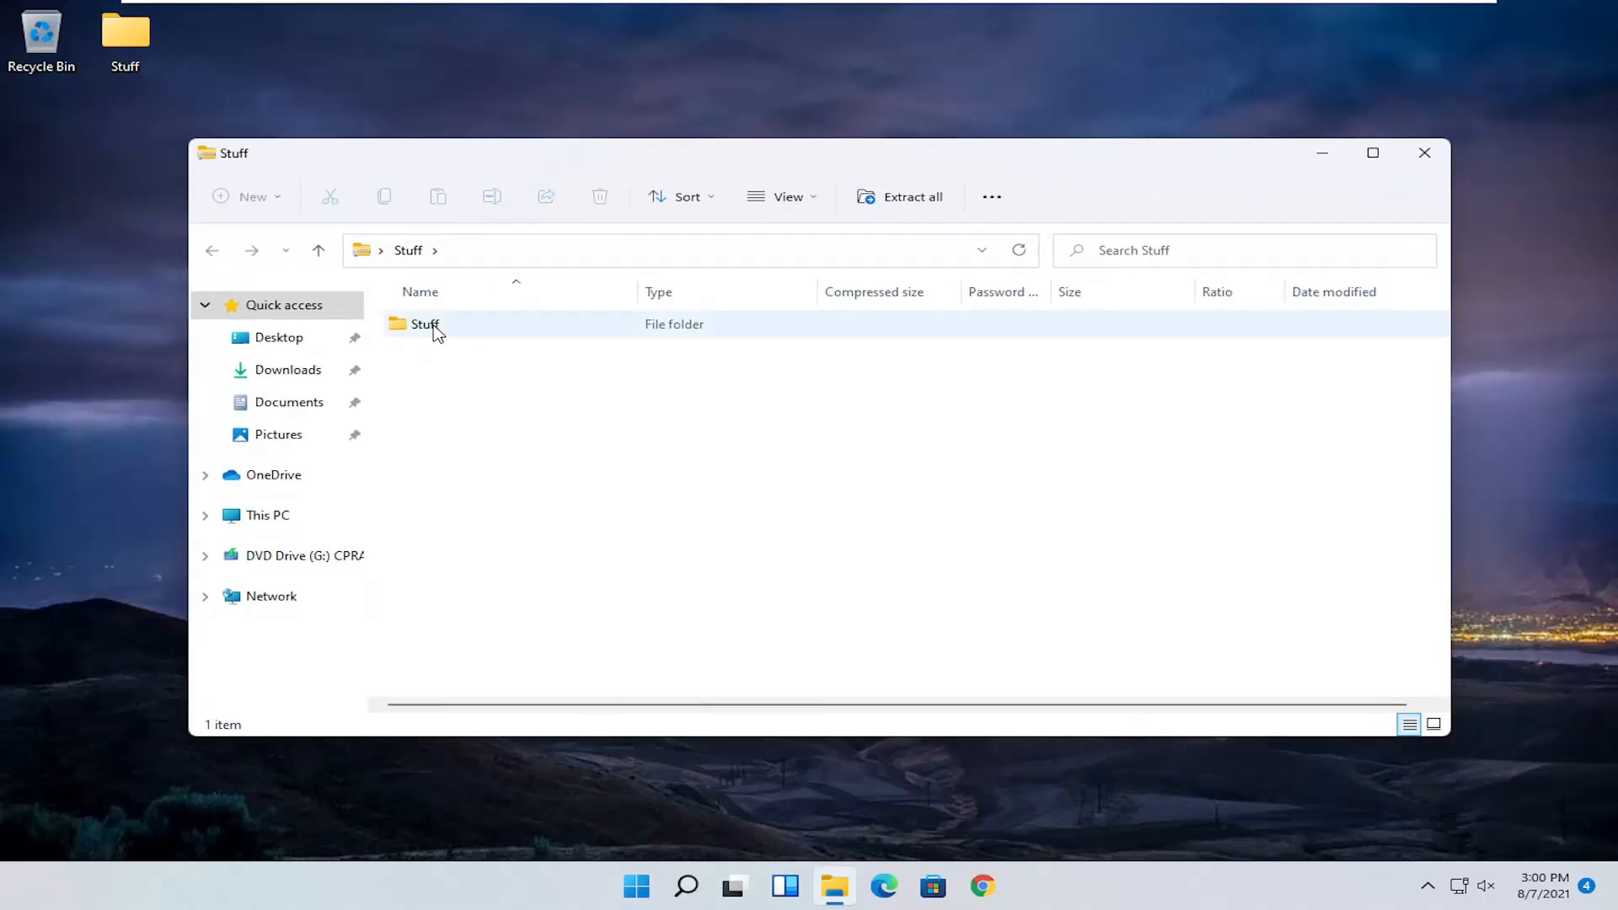
click(424, 323)
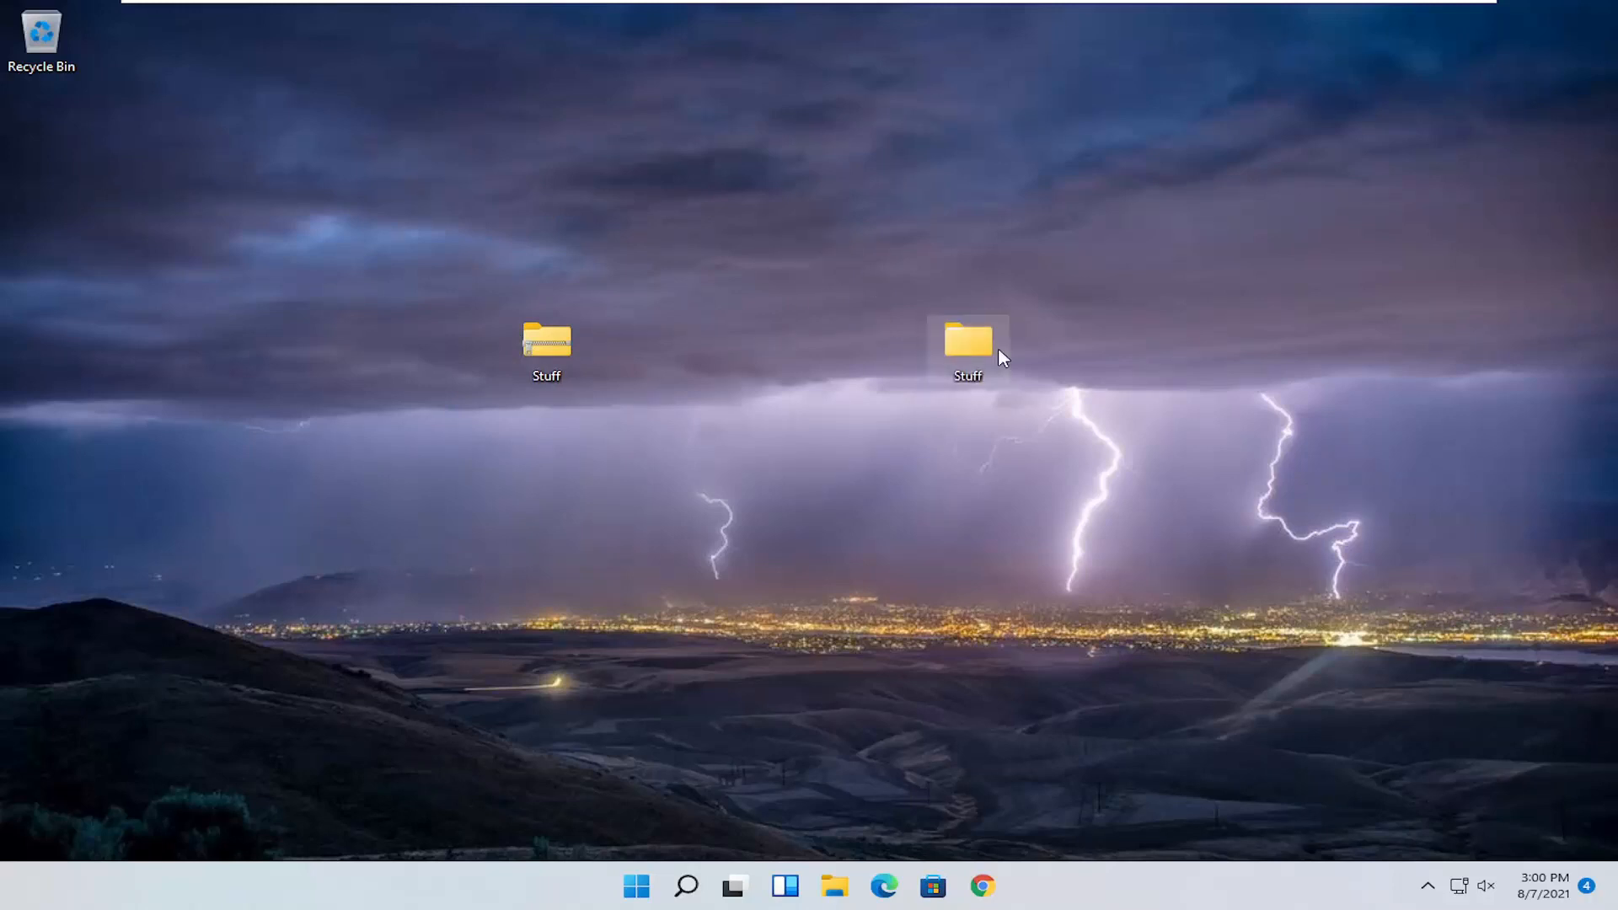
click(967, 346)
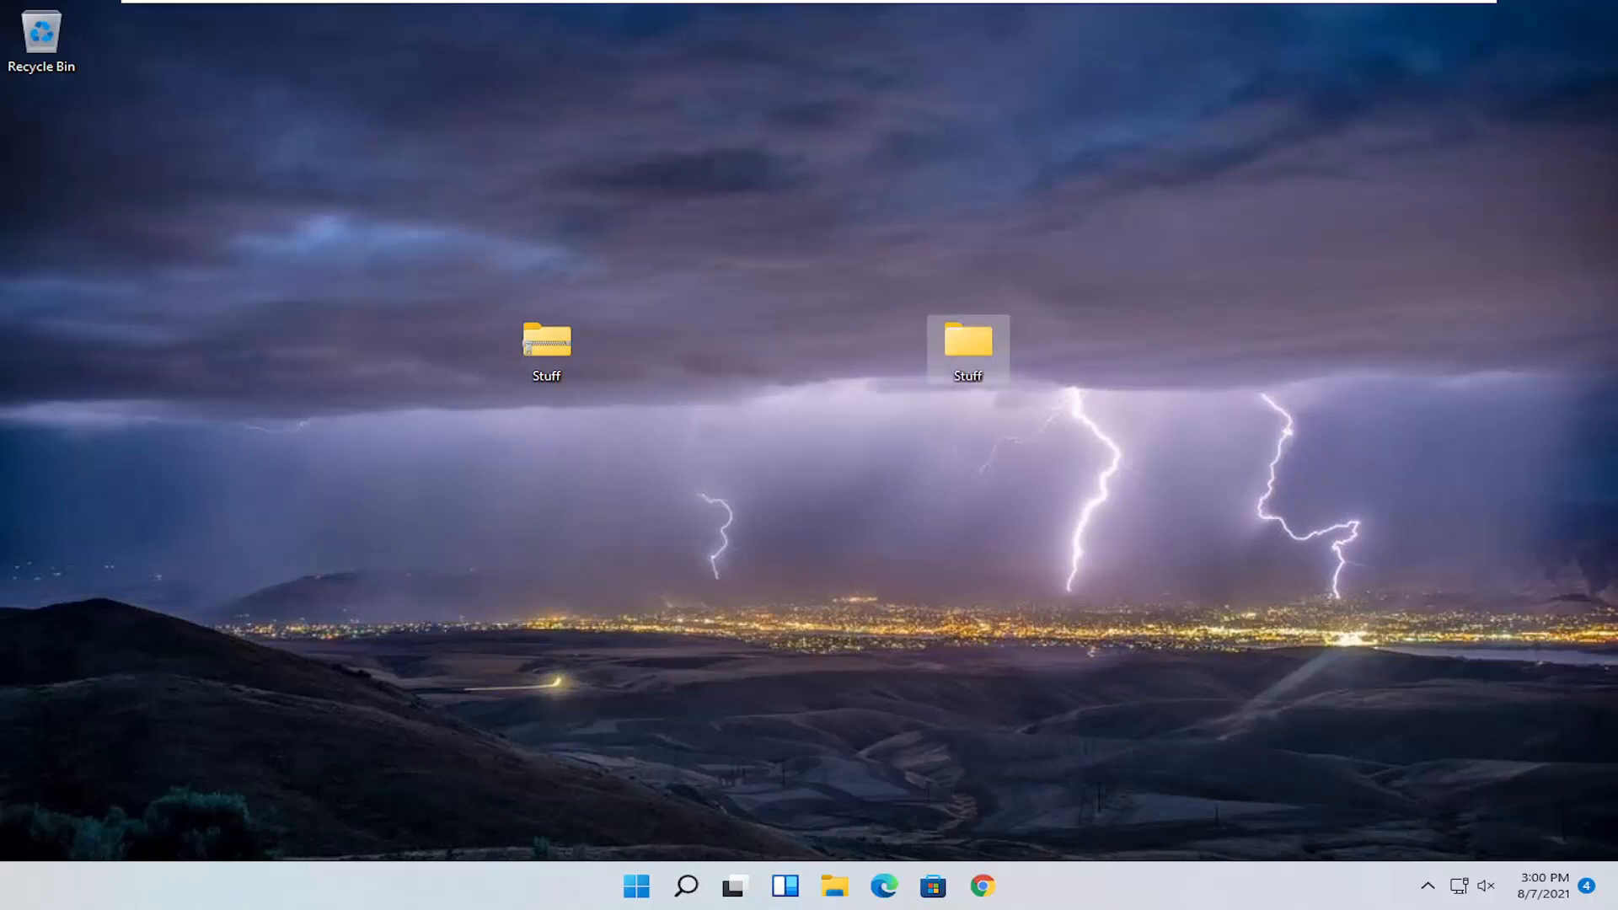